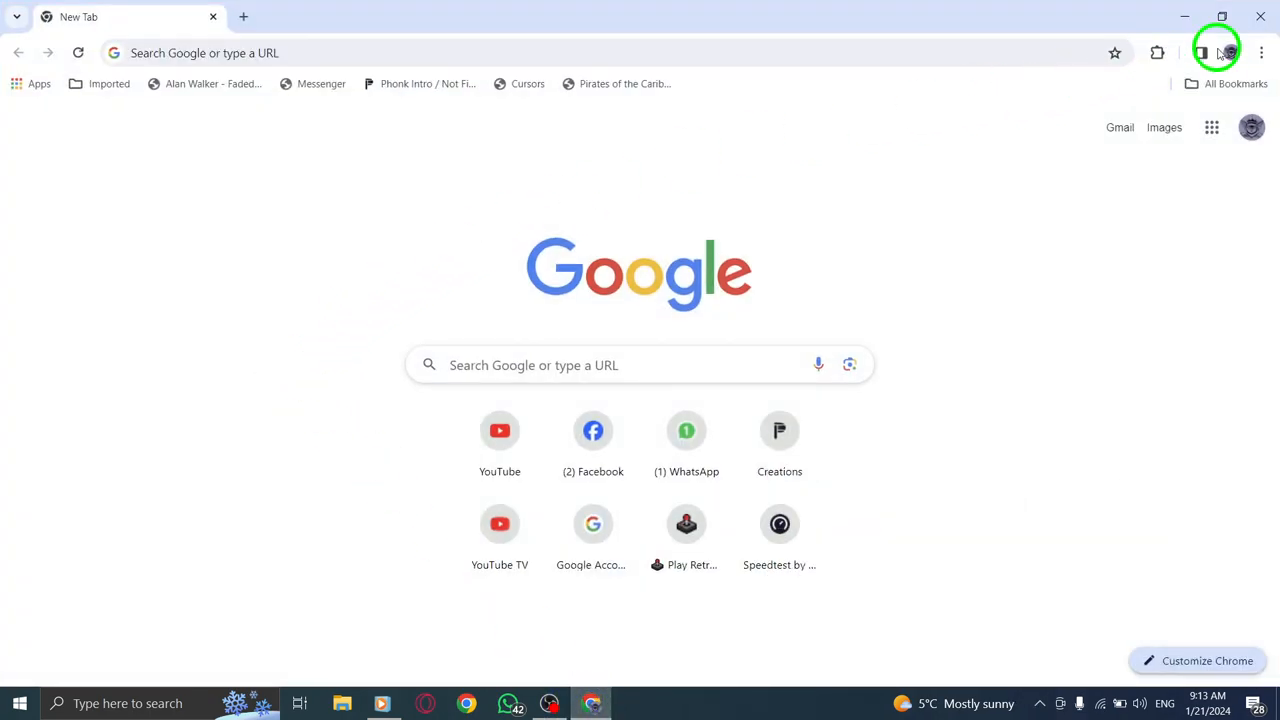
- Reach Chrome Settings from the three-dot menu and go to Privacy and security
click(1260, 52)
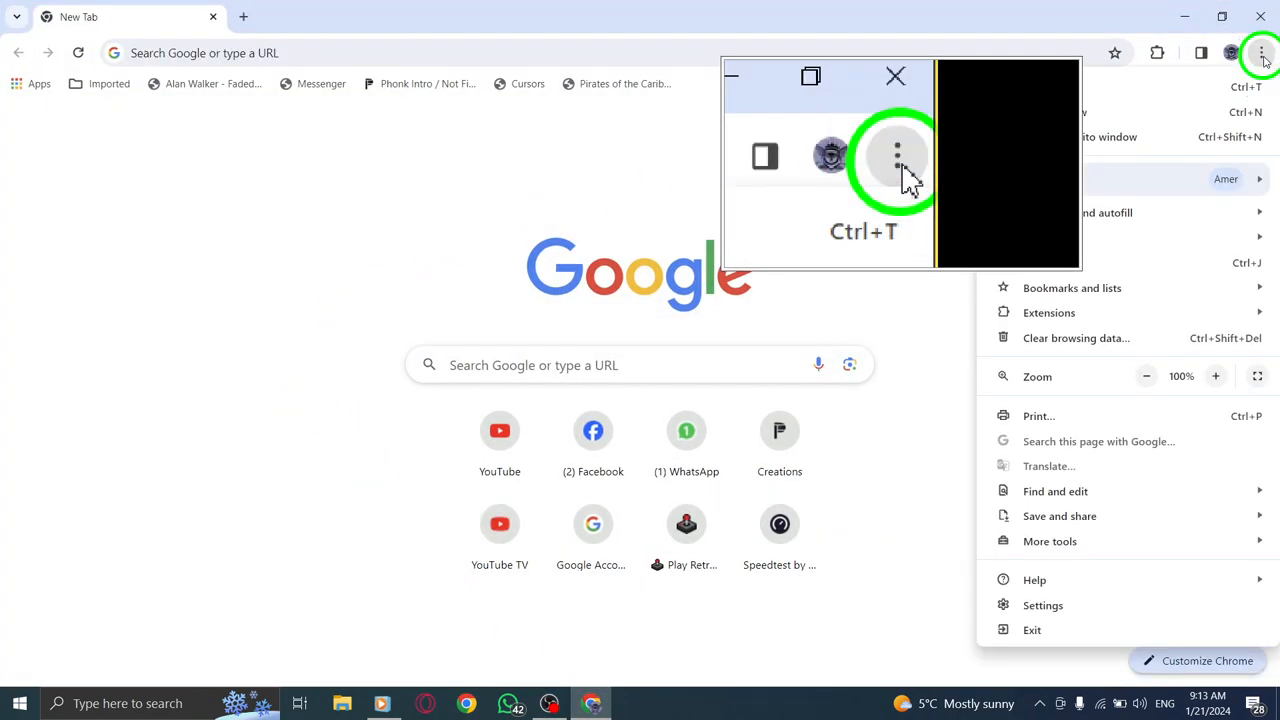
click(896, 76)
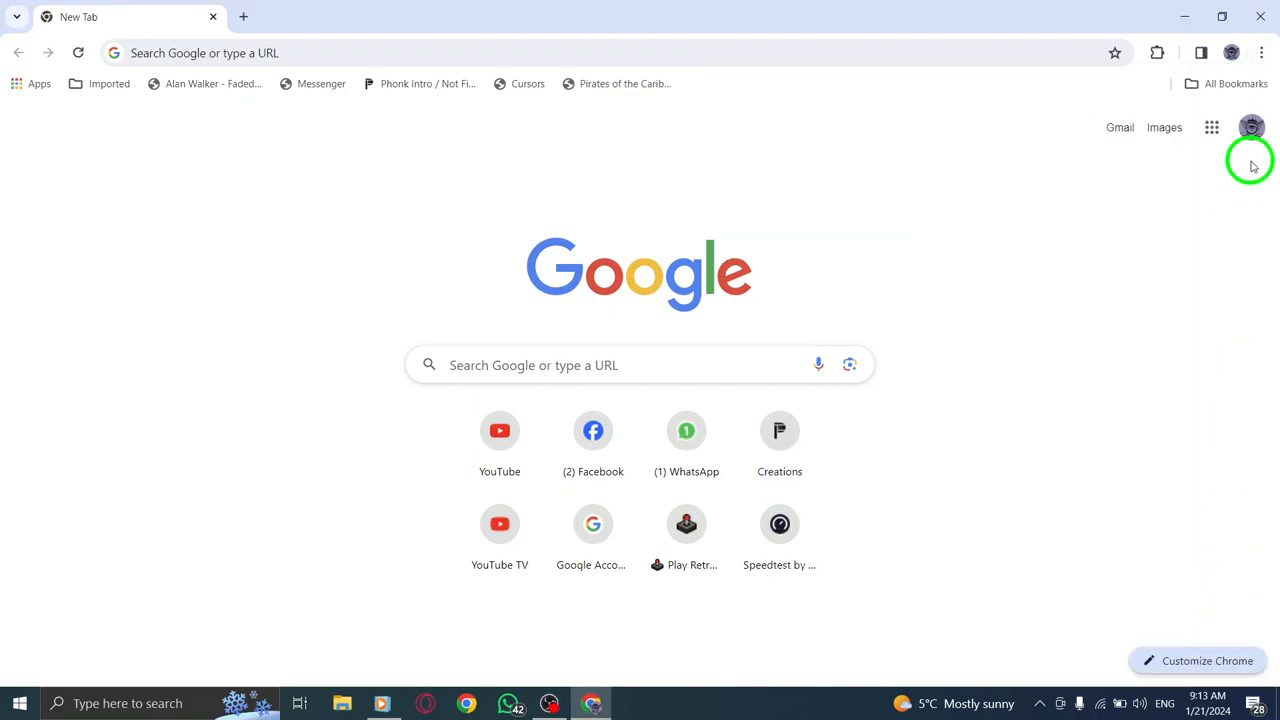
click(1260, 52)
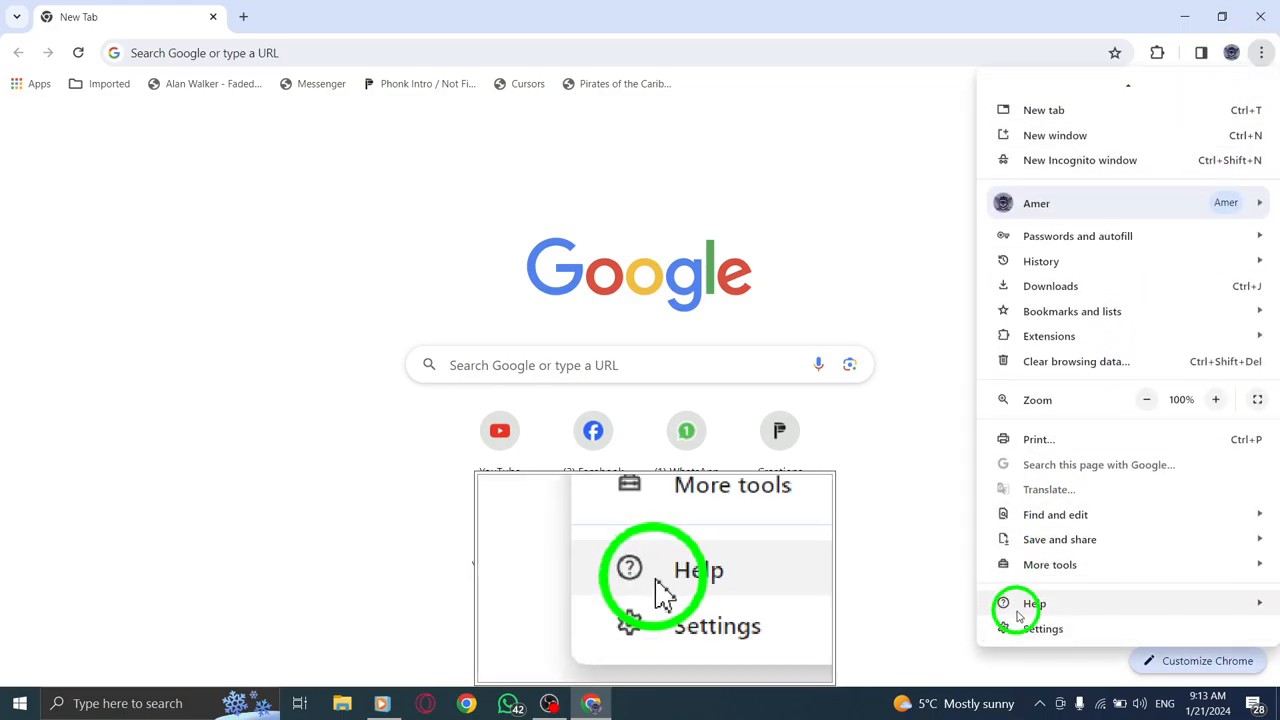
click(1044, 628)
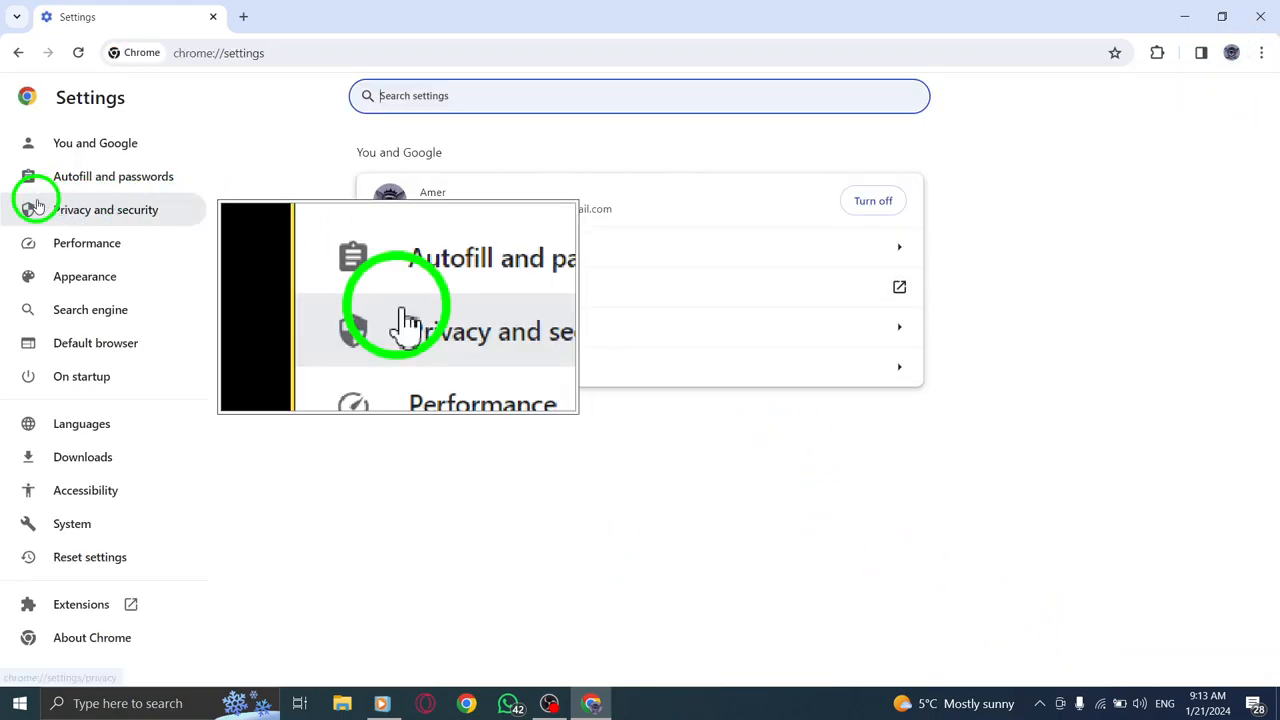
click(106, 210)
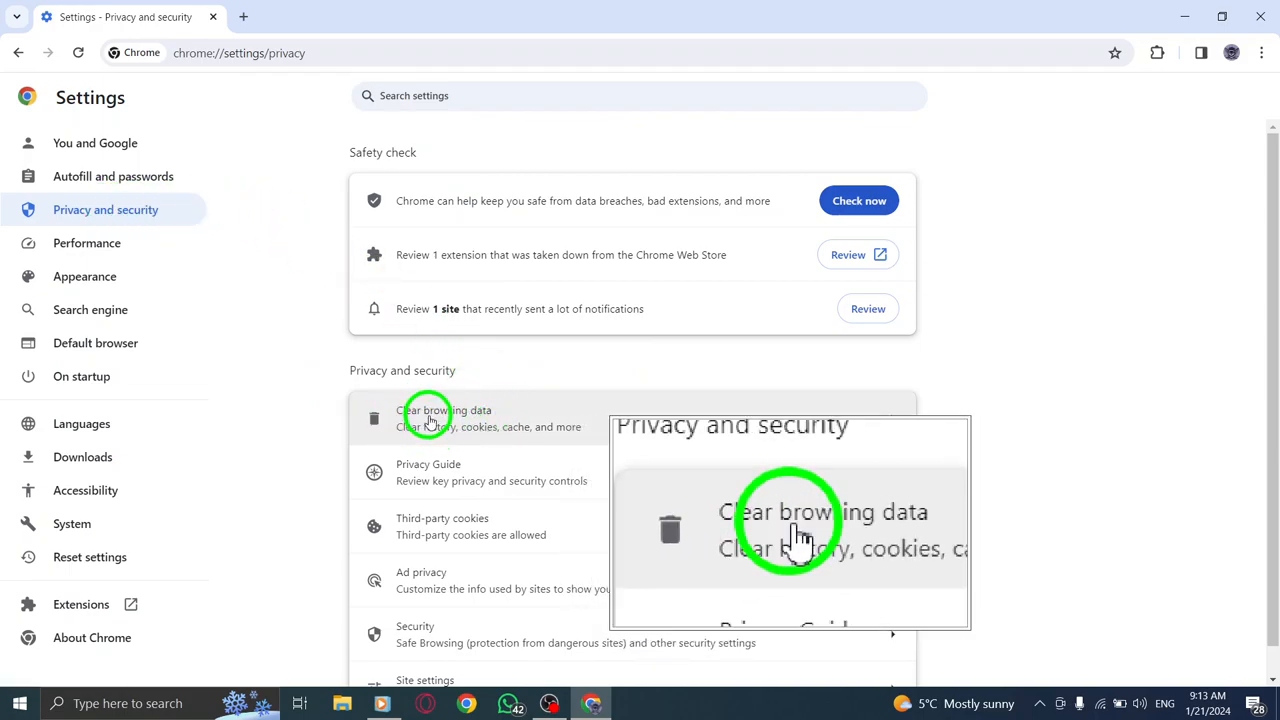
- Clear browsing data for the Last hour with Cached images and files ticked
click(444, 418)
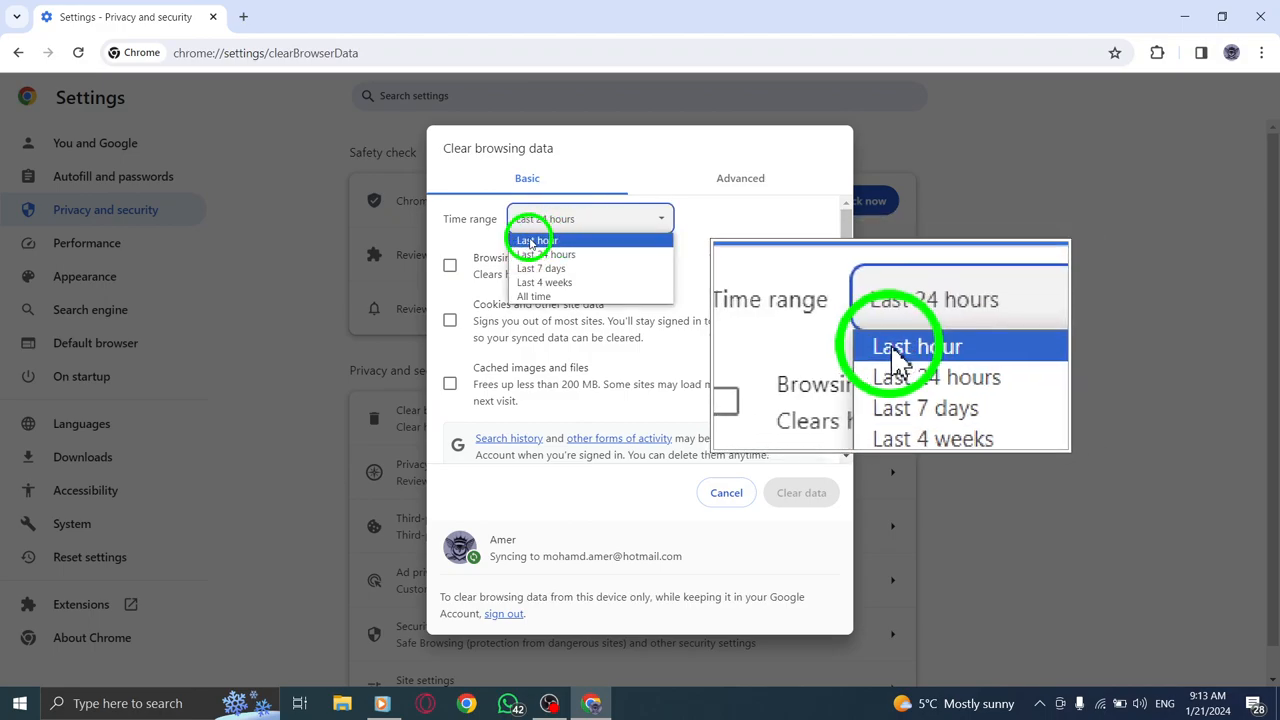
click(534, 240)
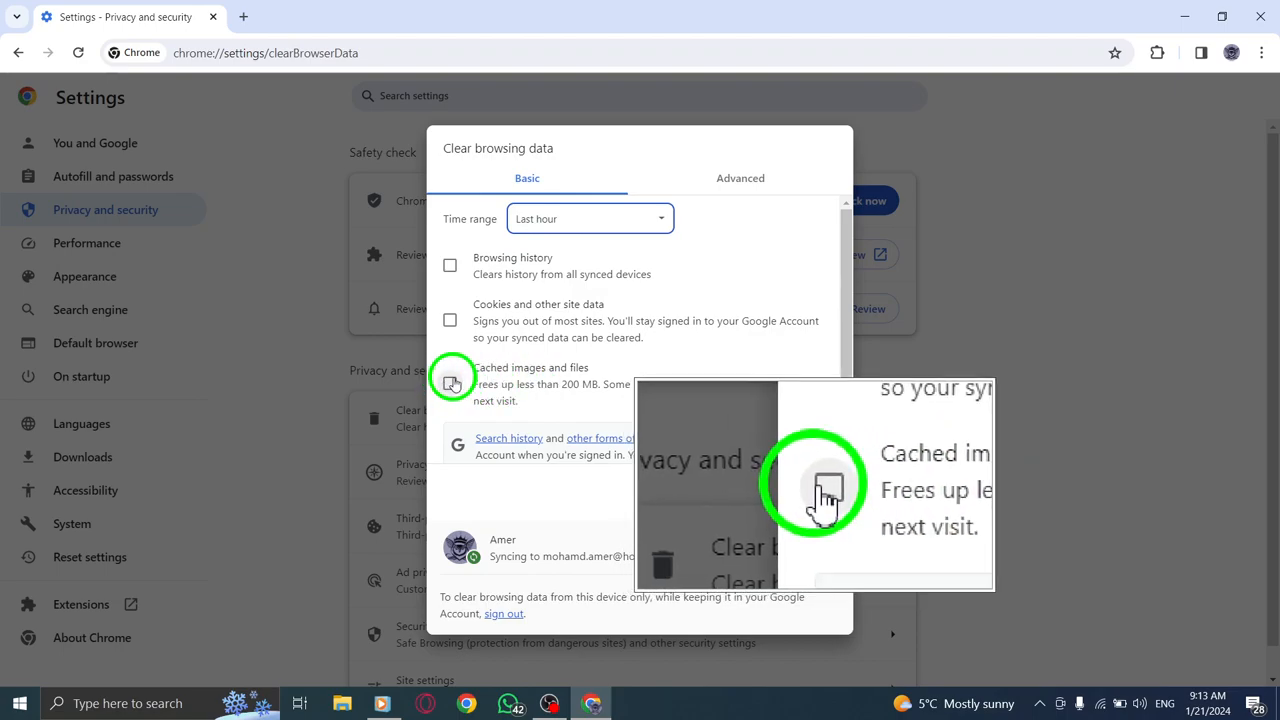
click(450, 384)
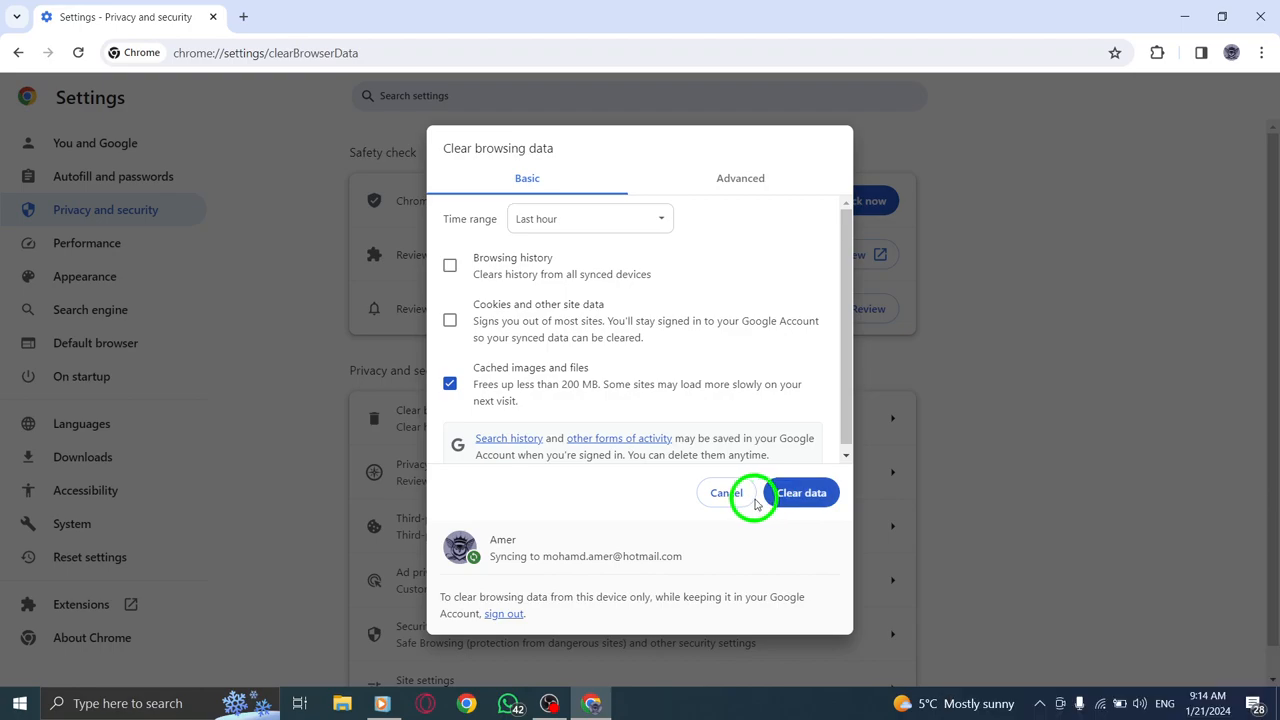
click(722, 492)
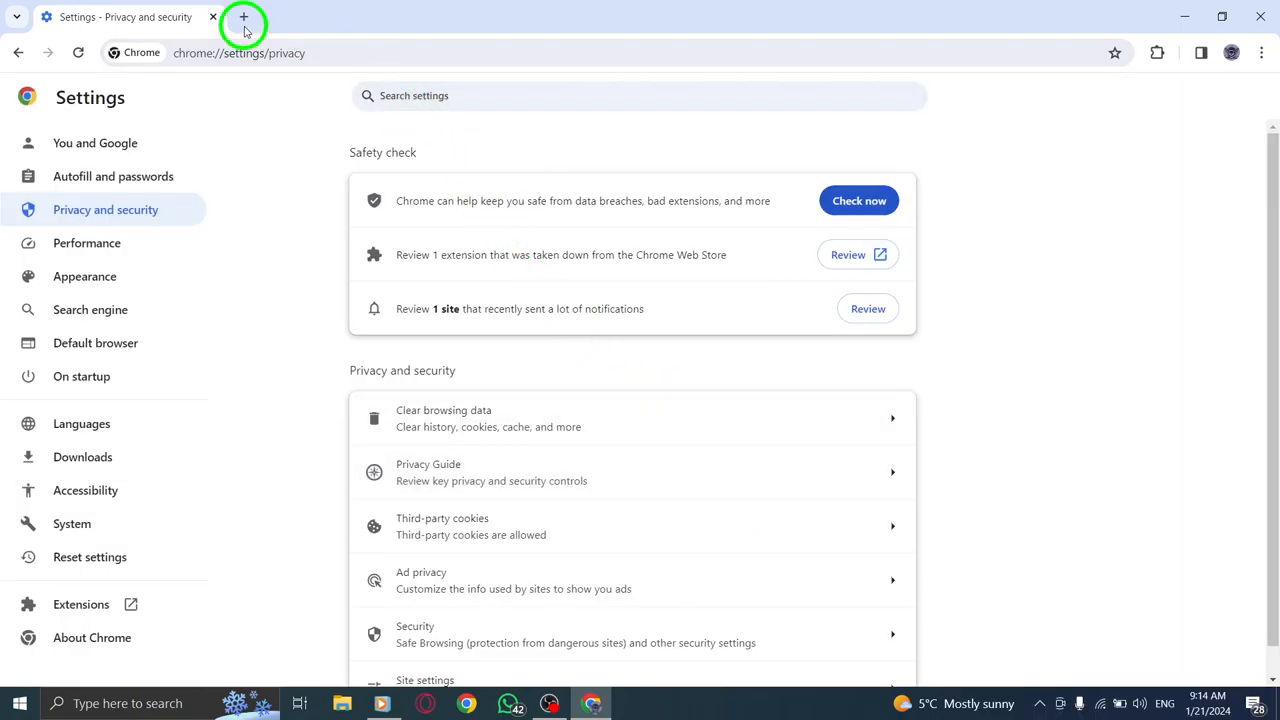
- Start a new tab and minimise Chrome to the desktop
click(244, 16)
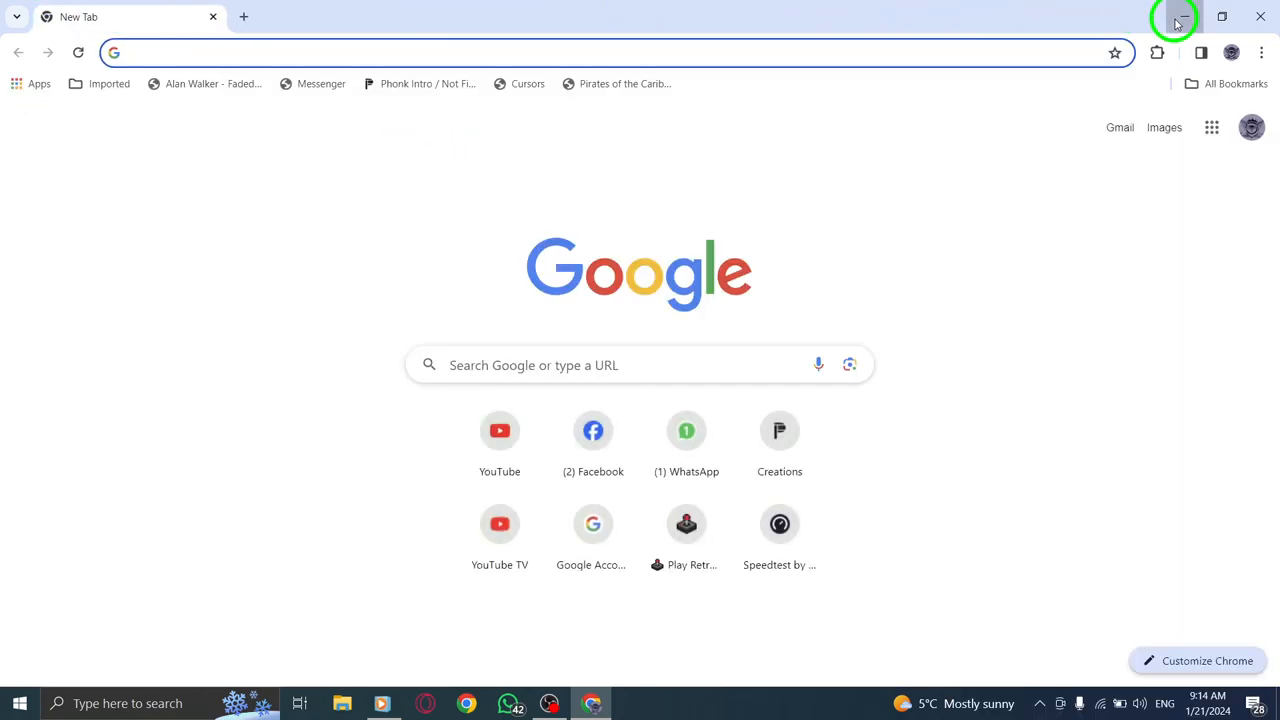
click(1176, 18)
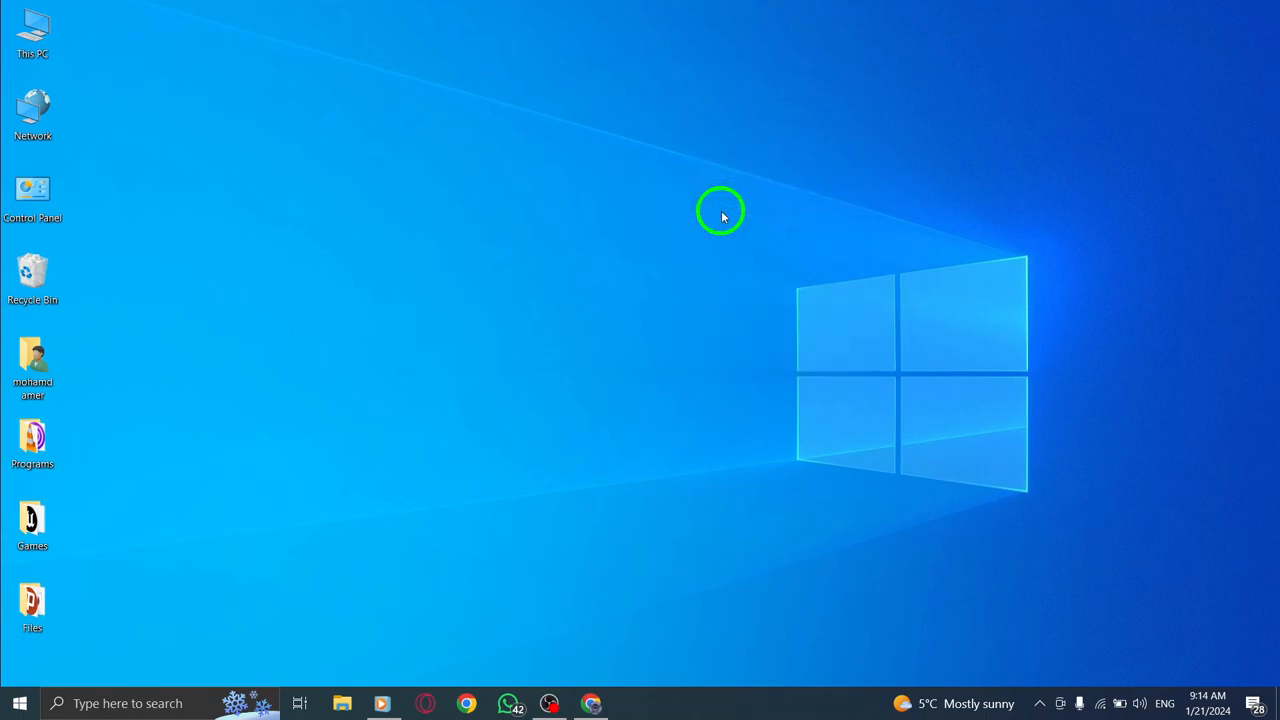